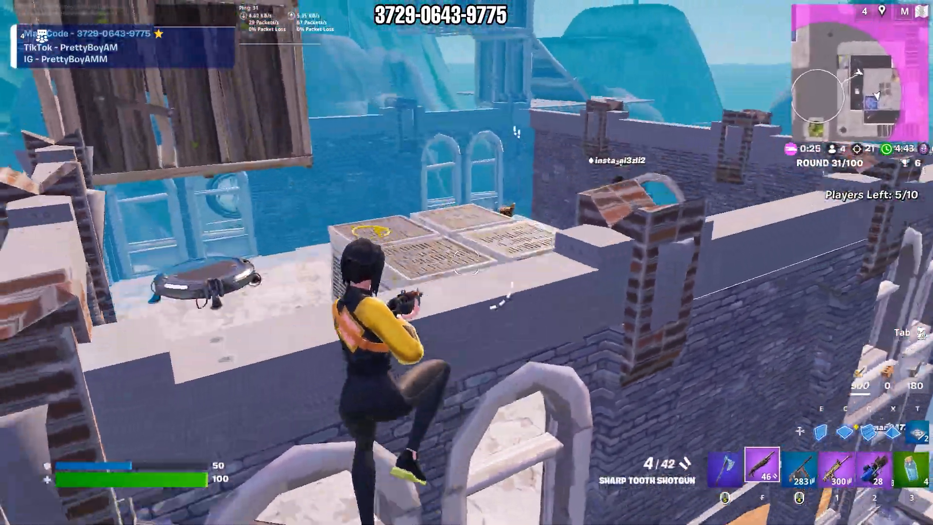
mouse_move(466, 263)
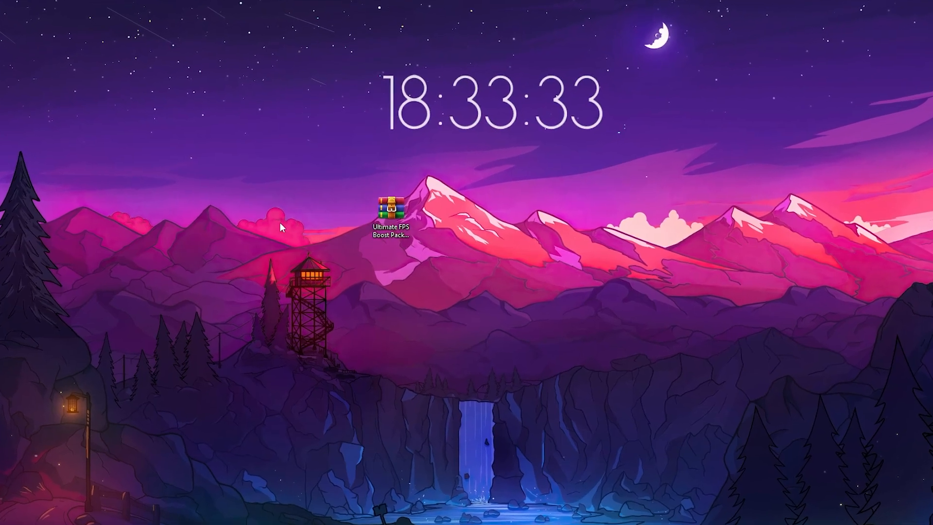
click(395, 210)
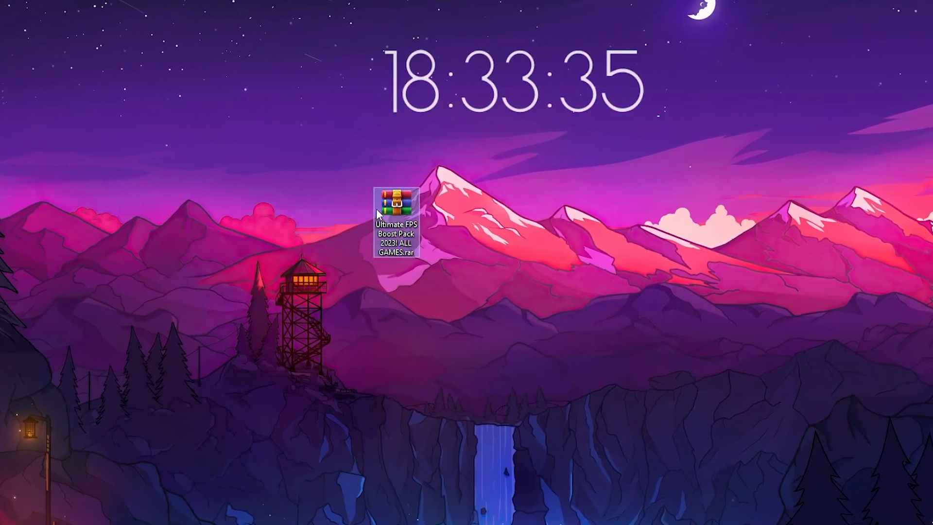
mouse_move(402, 196)
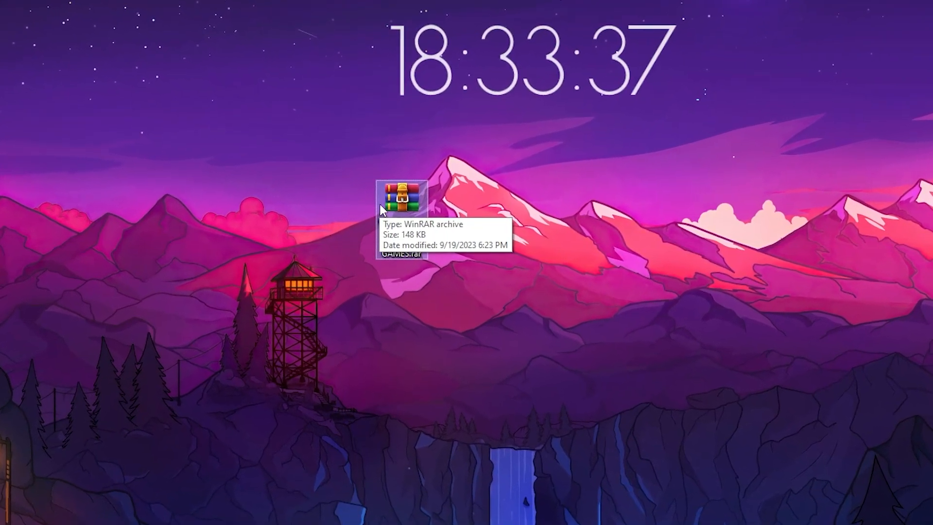
mouse_move(461, 378)
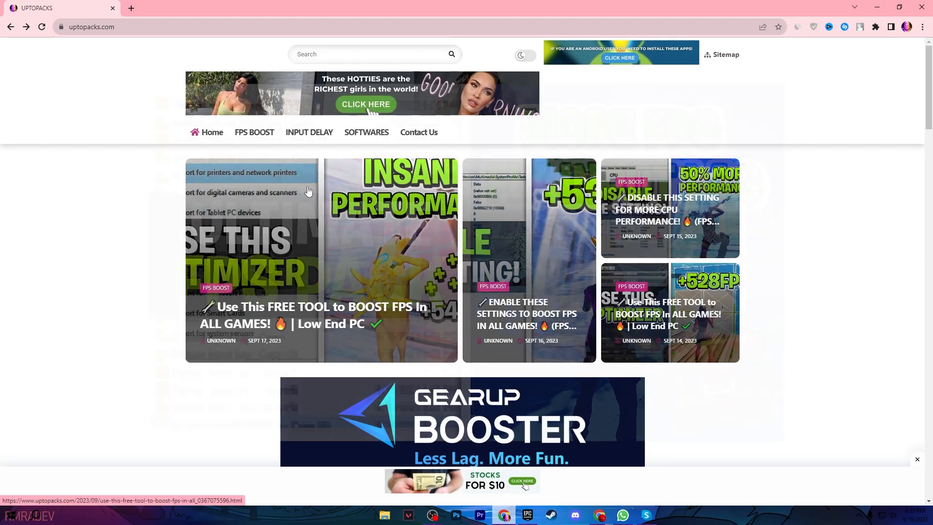
- Scroll through the FPS boost articles on the uptopacks.com homepage
scroll(down, 3)
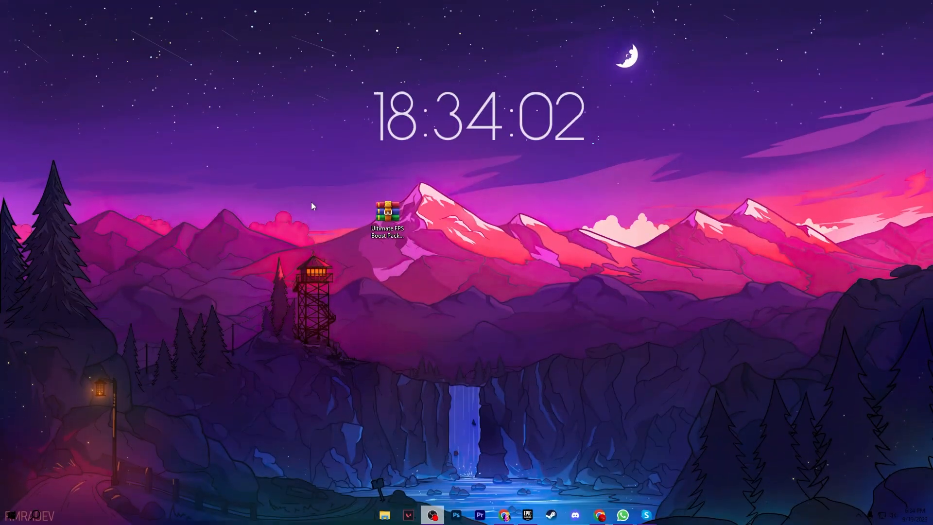
- Extract the boost pack .rar to the desktop and enter the disable_power_throttling folder
double_click(387, 215)
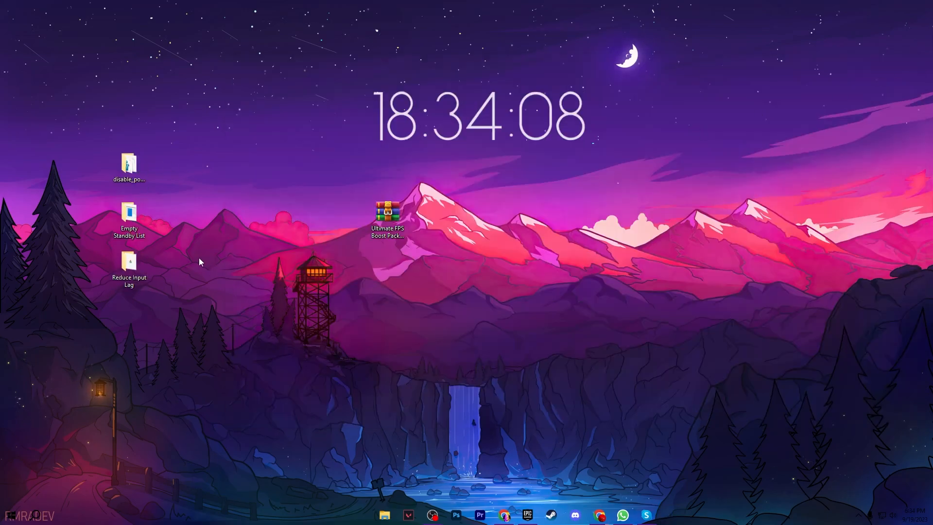
mouse_move(128, 165)
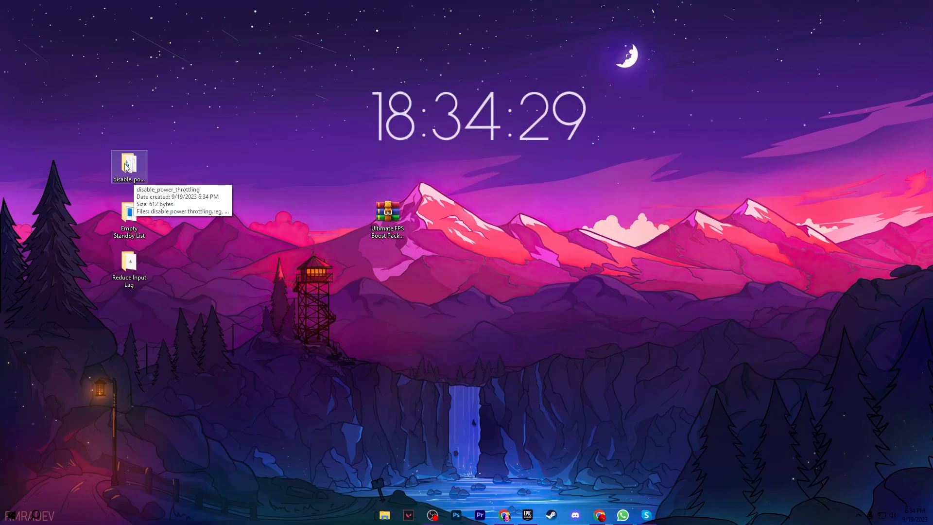
double_click(128, 165)
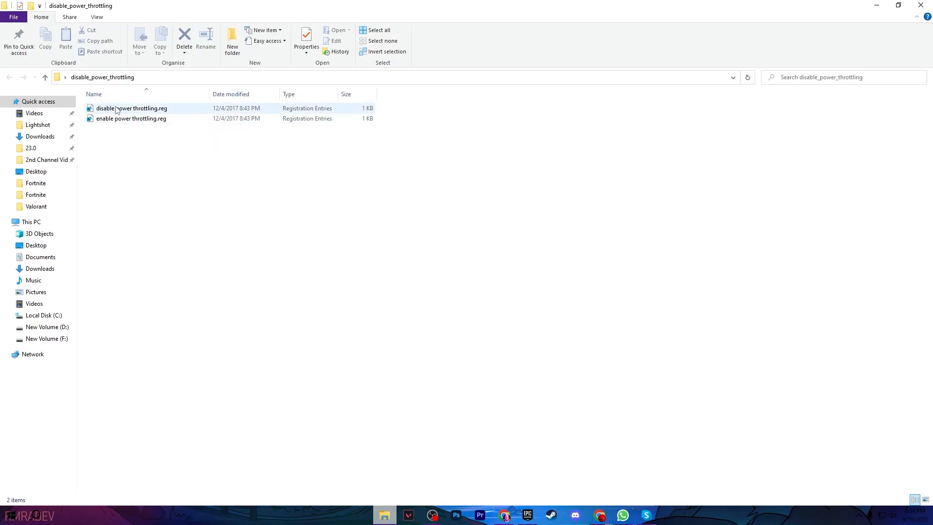
- Merge disable power throttling.reg into the registry, confirming the Registry Editor warning
double_click(132, 107)
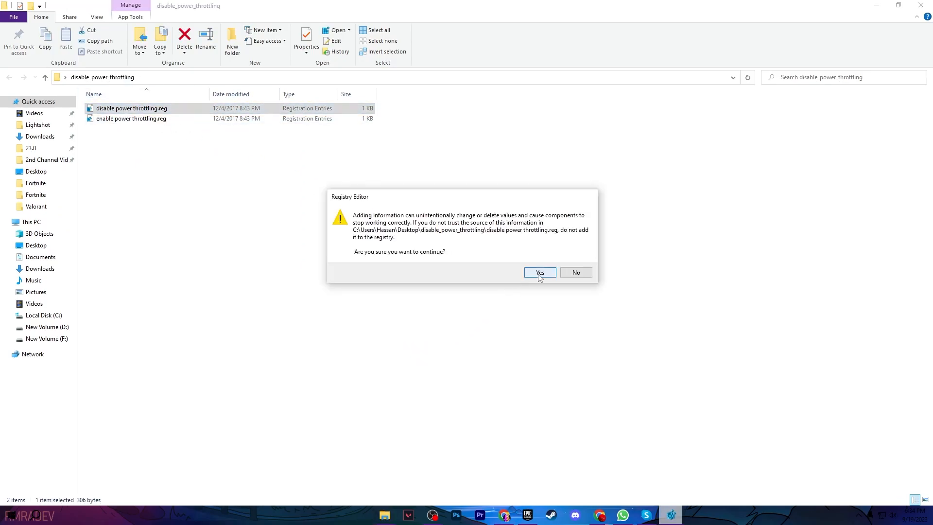
click(539, 272)
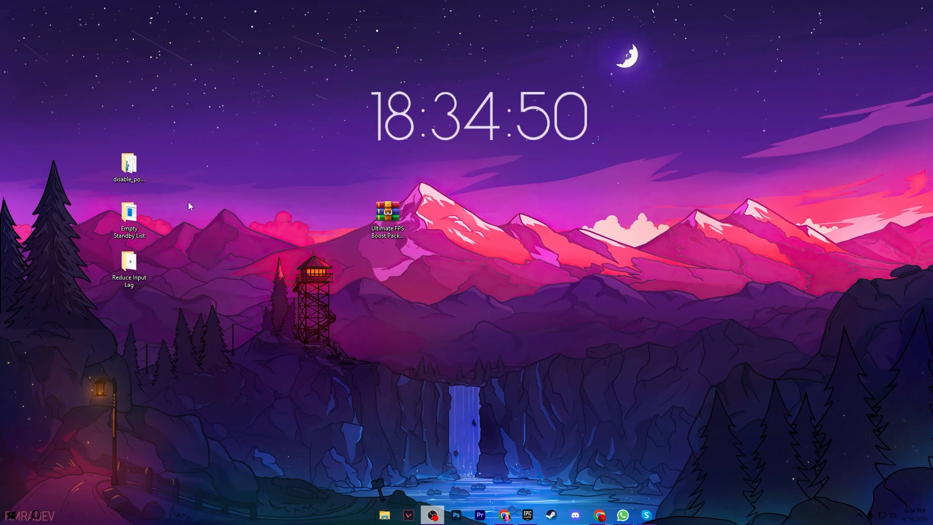
- Cut Empty Standby List onto Local Disk (C:) and view EmptyStandbyList.exe's Compatibility settings
right_click(128, 217)
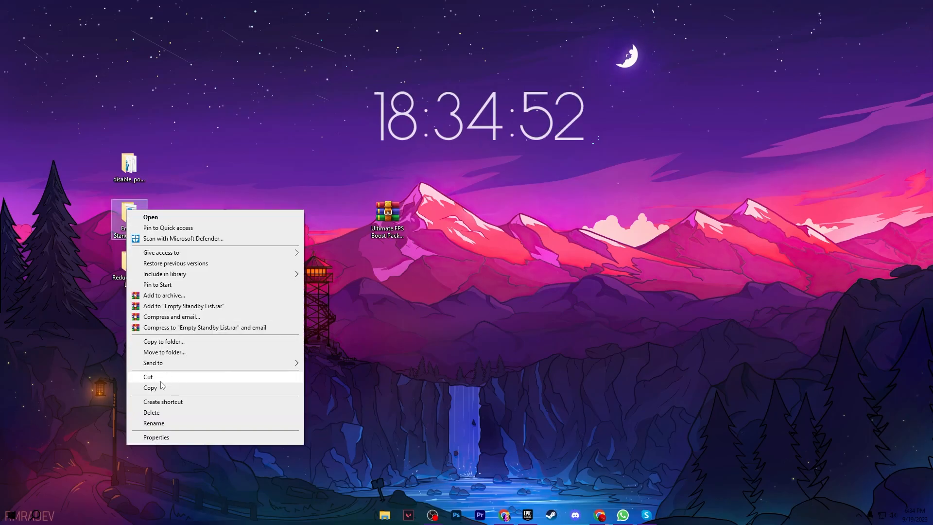
click(384, 515)
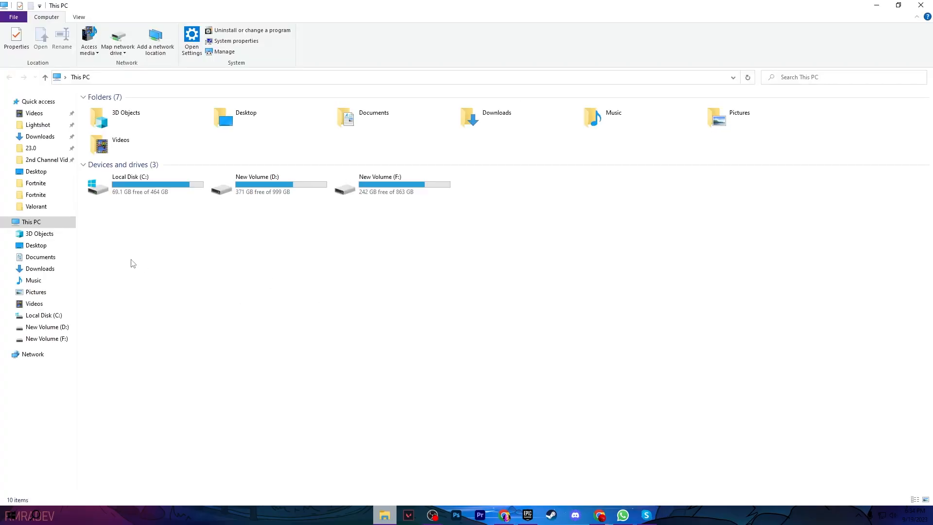
double_click(125, 185)
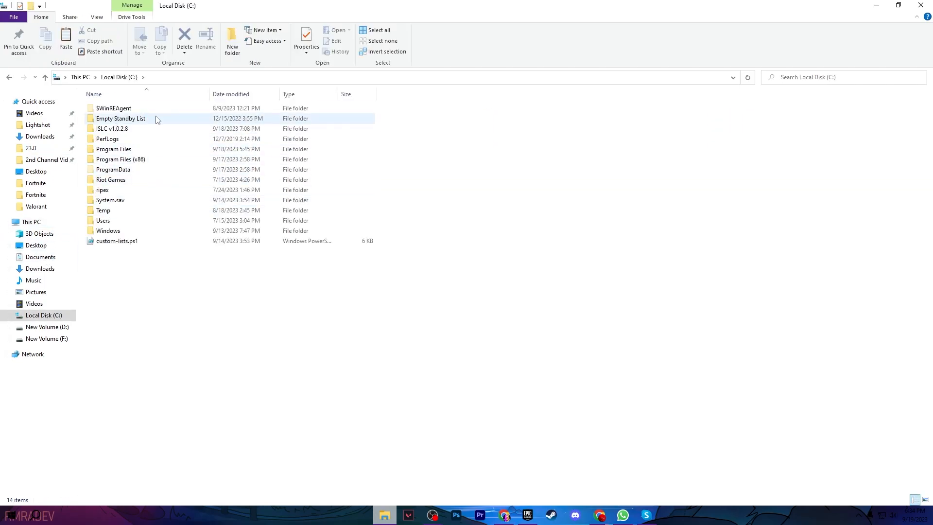
mouse_move(120, 119)
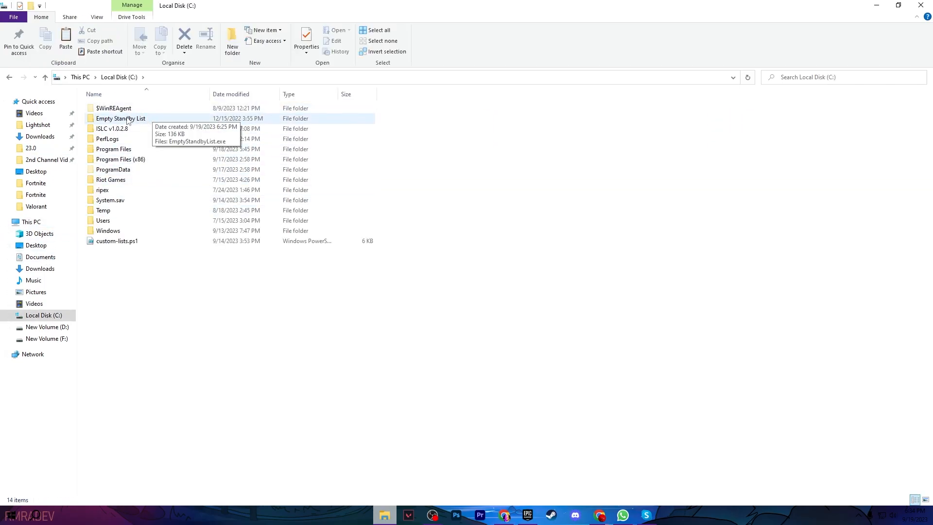
double_click(120, 118)
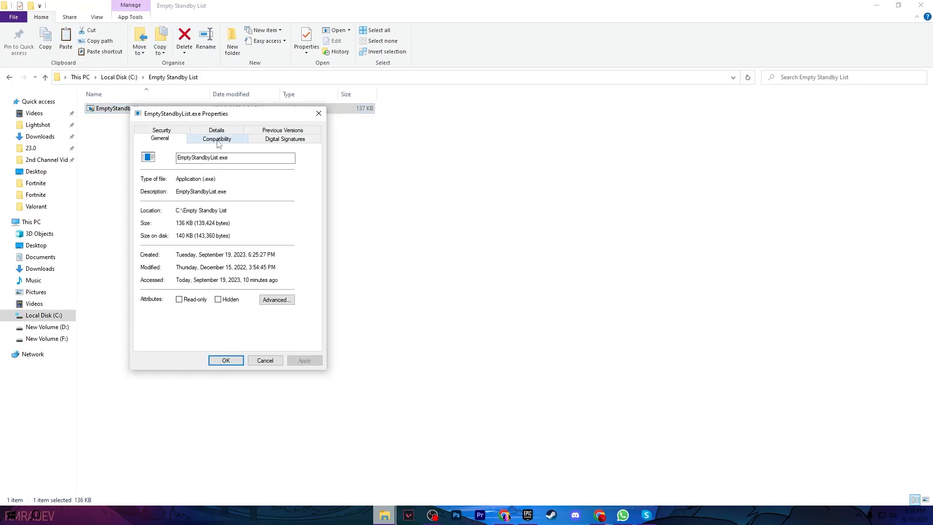
click(216, 138)
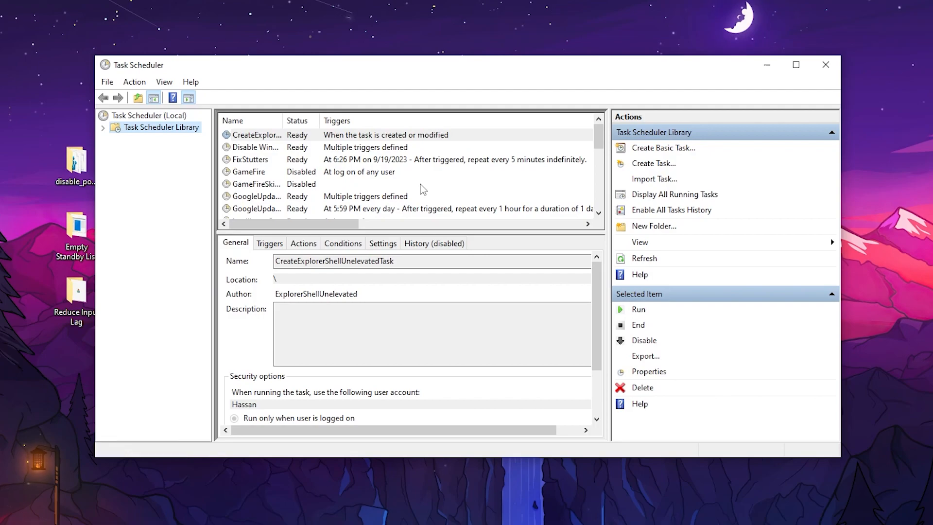
mouse_move(244, 164)
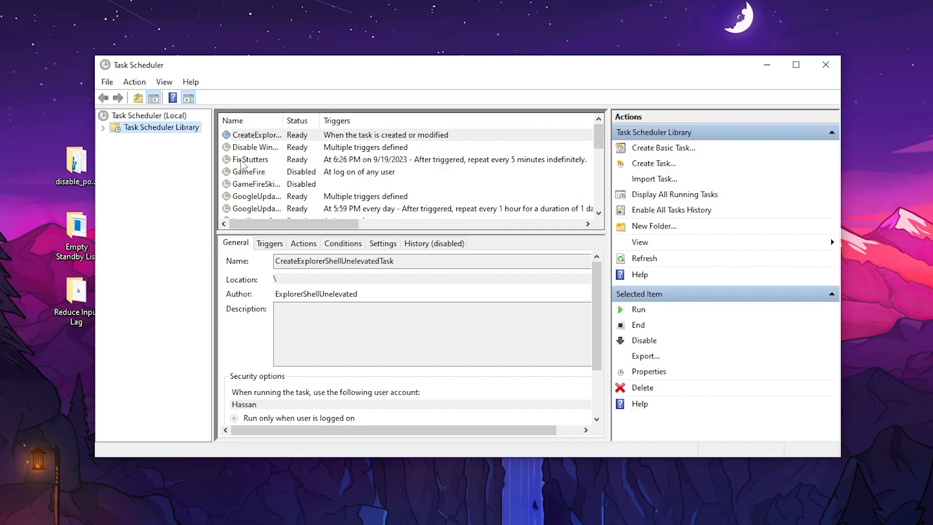
mouse_move(675, 148)
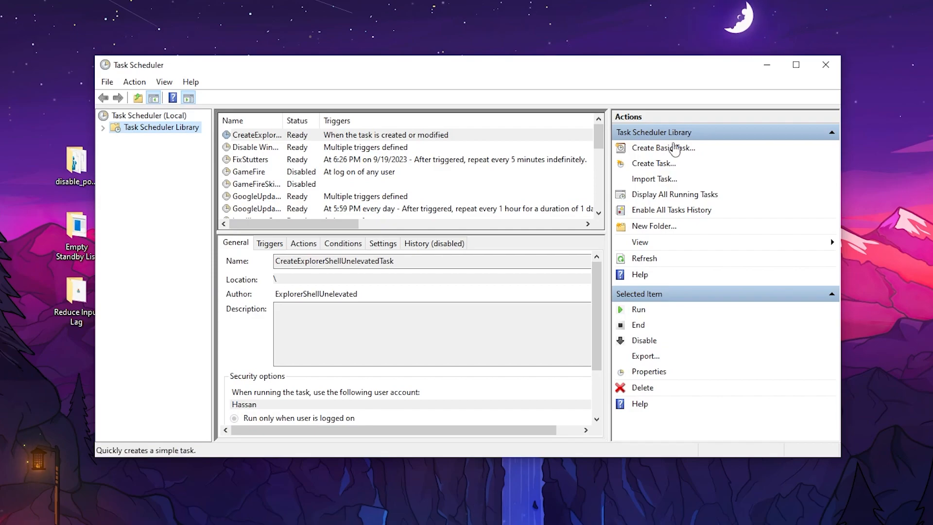
- Create a new task set to run with highest privileges under the SYSTEM account
click(653, 163)
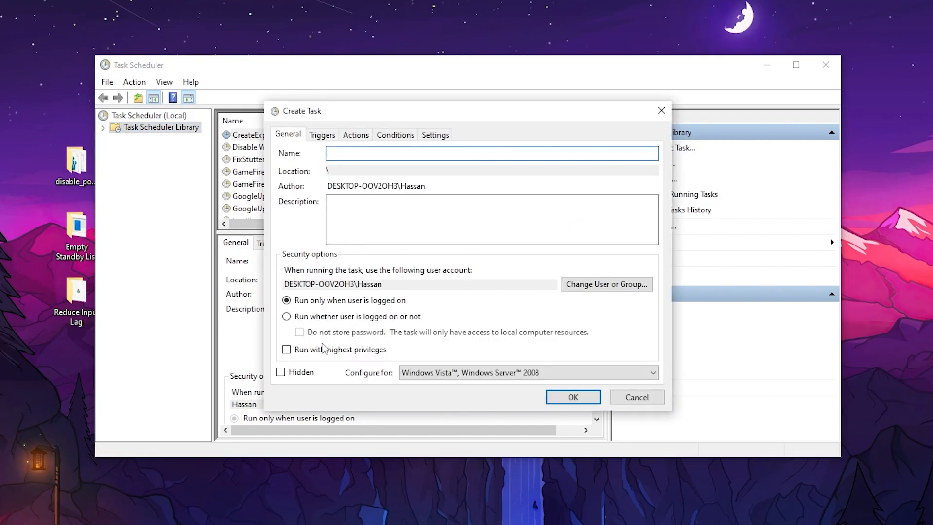
click(286, 350)
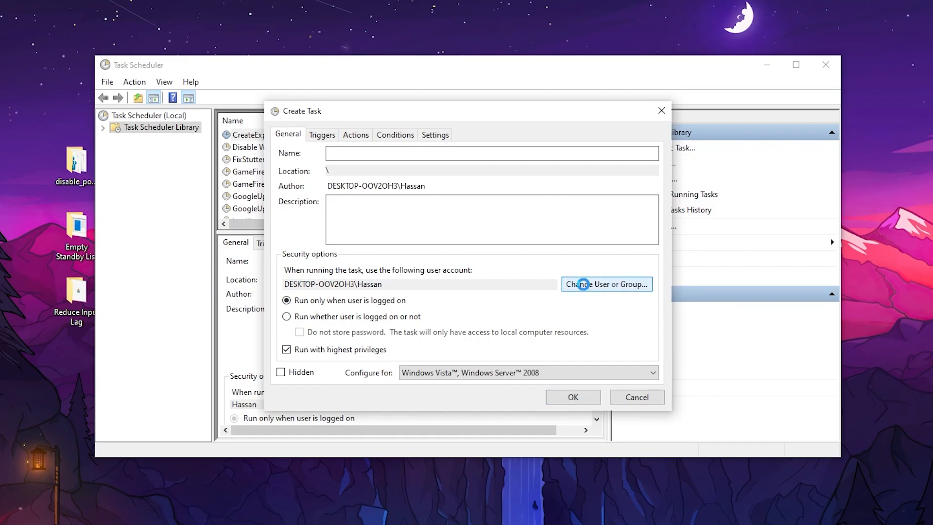
click(605, 284)
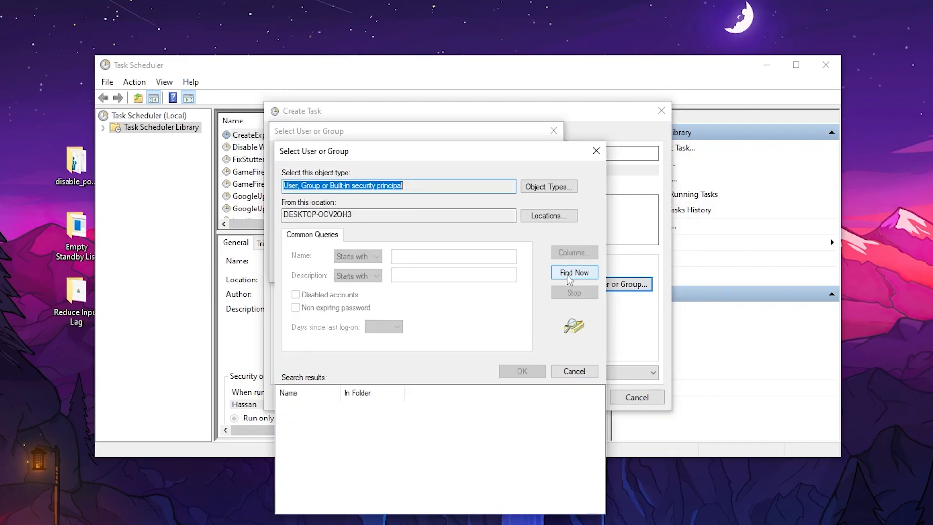
click(573, 272)
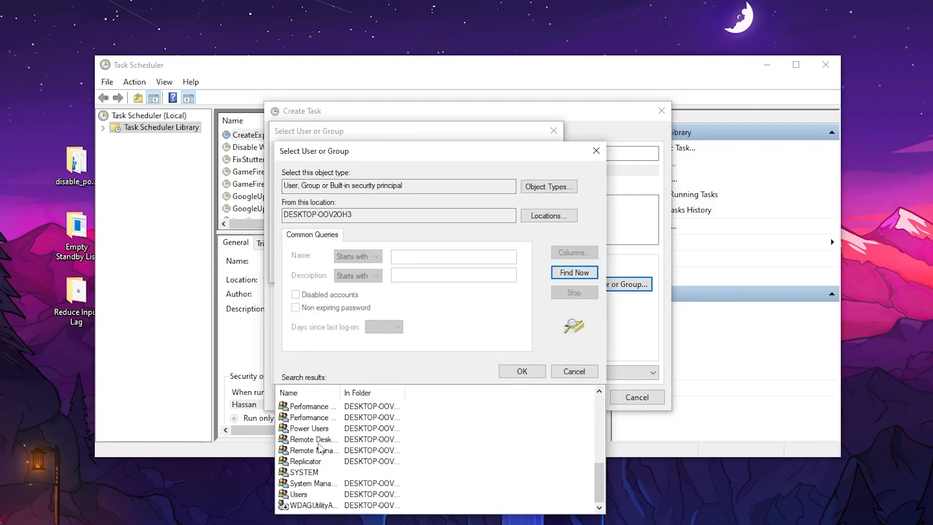
double_click(304, 472)
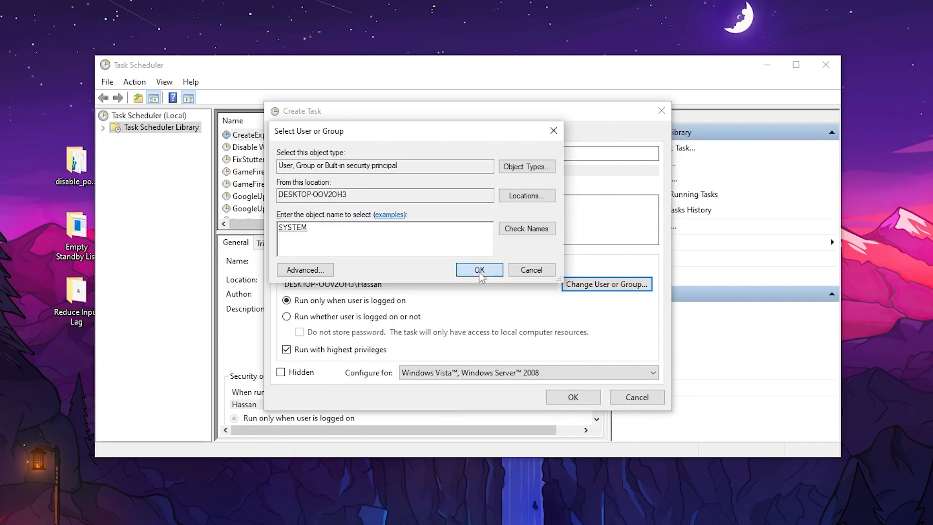
click(479, 270)
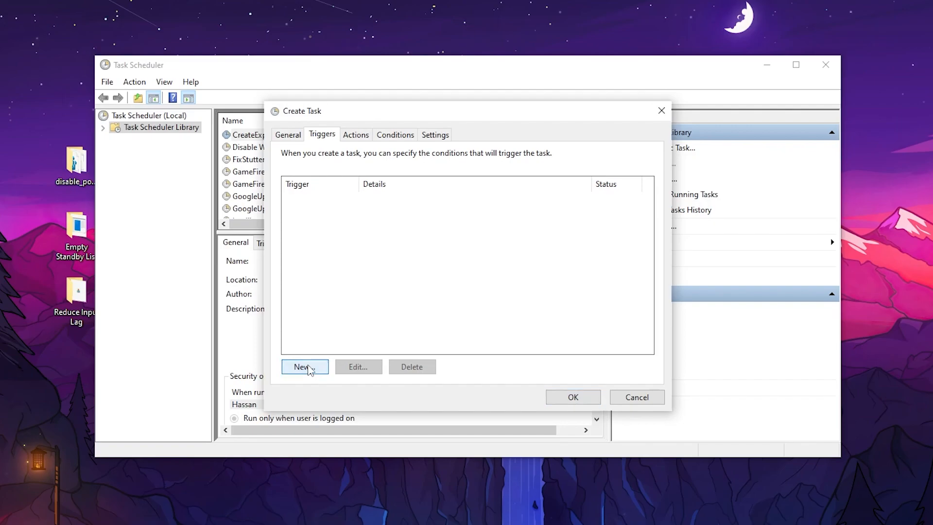
- Add a trigger repeating the task every 5 minutes for an indefinite duration
click(304, 366)
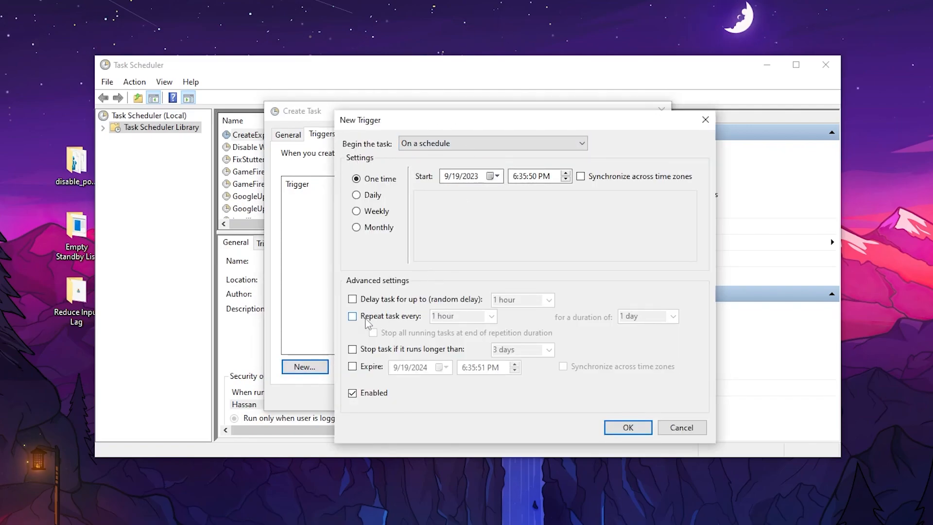
click(353, 315)
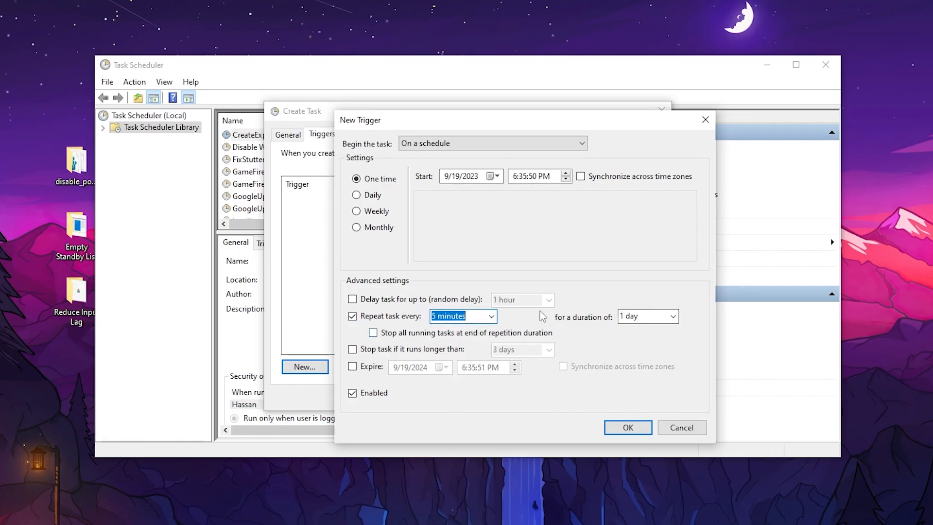
click(643, 316)
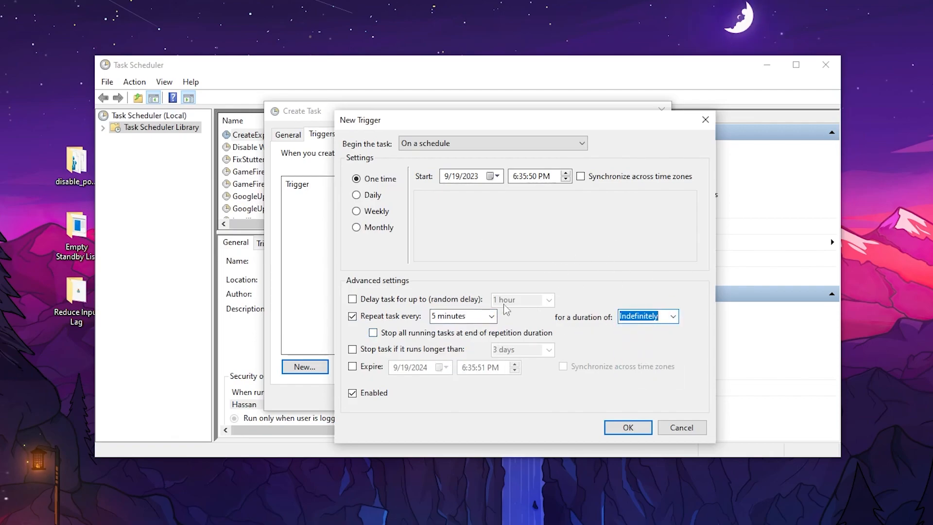
mouse_move(511, 429)
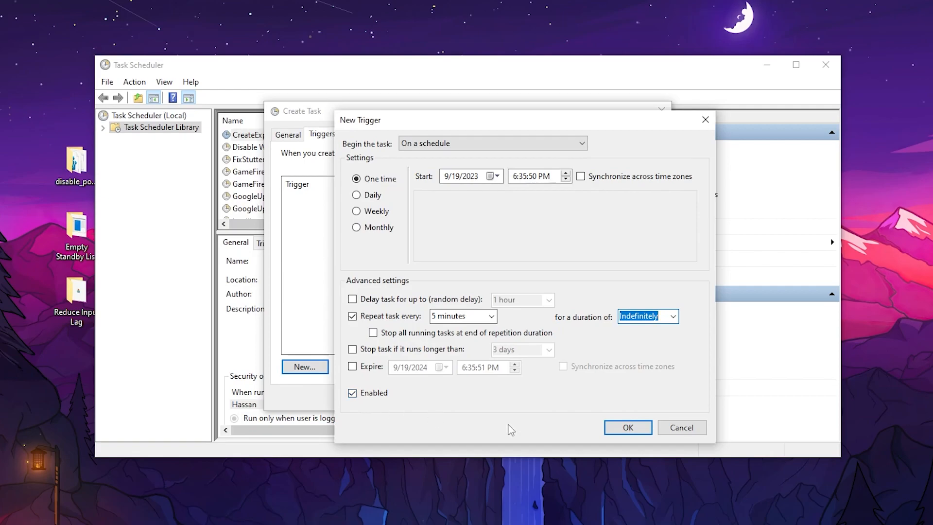
click(627, 427)
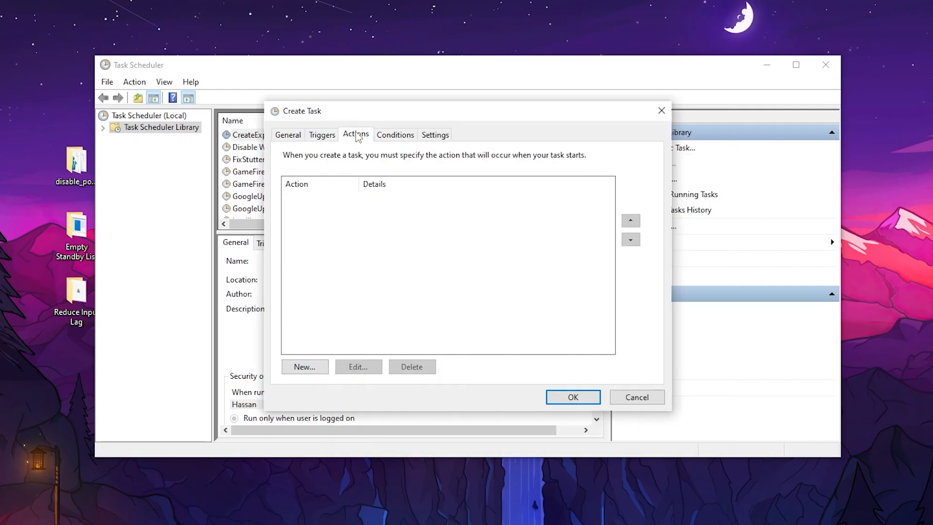
- Add a start-a-program action for C:\Empty Standby List\EmptyStandbyList.exe and save the FixStutters task
click(304, 366)
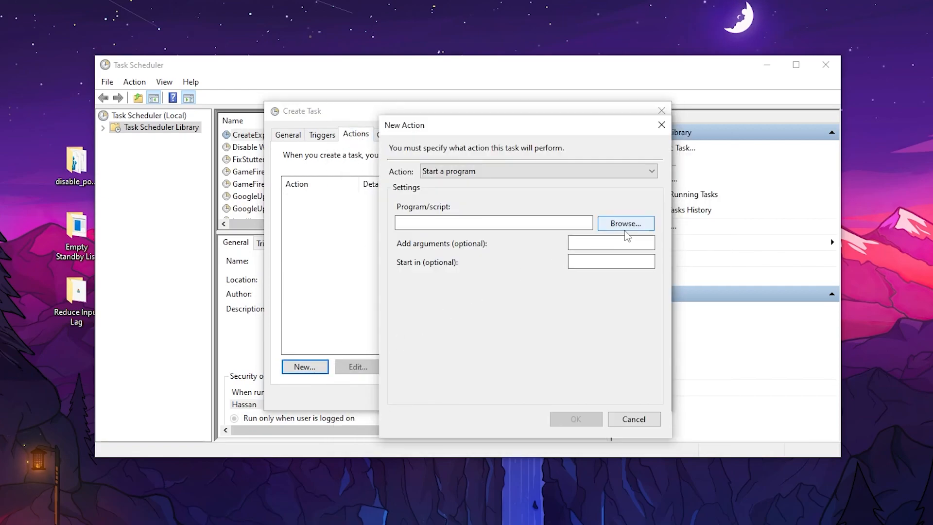
click(626, 224)
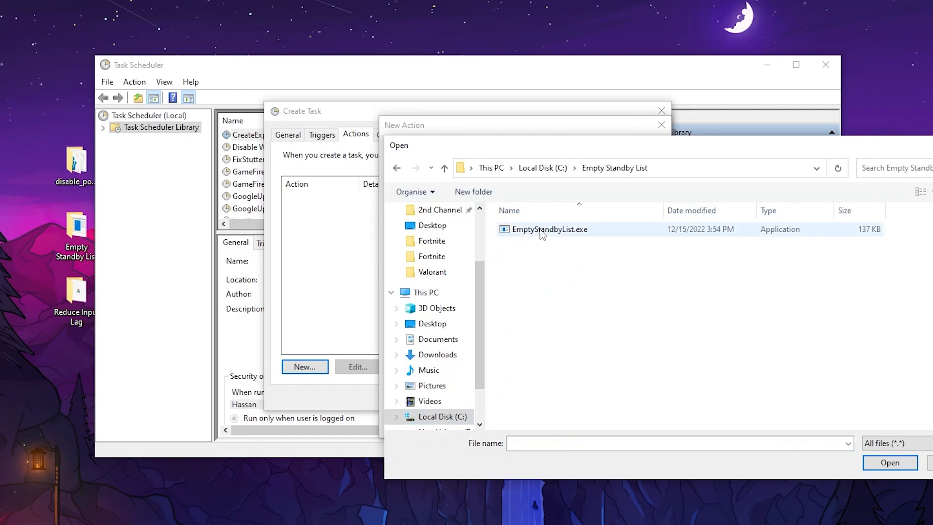
double_click(549, 229)
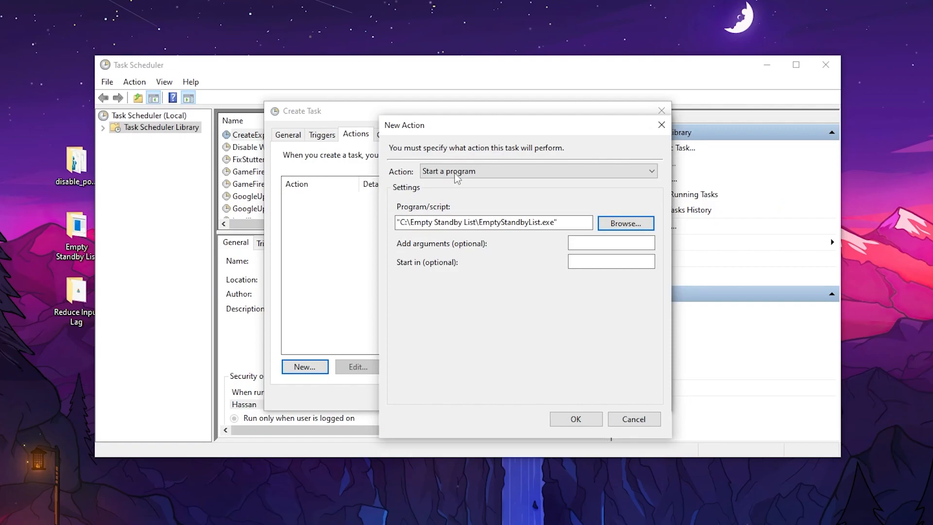
click(575, 419)
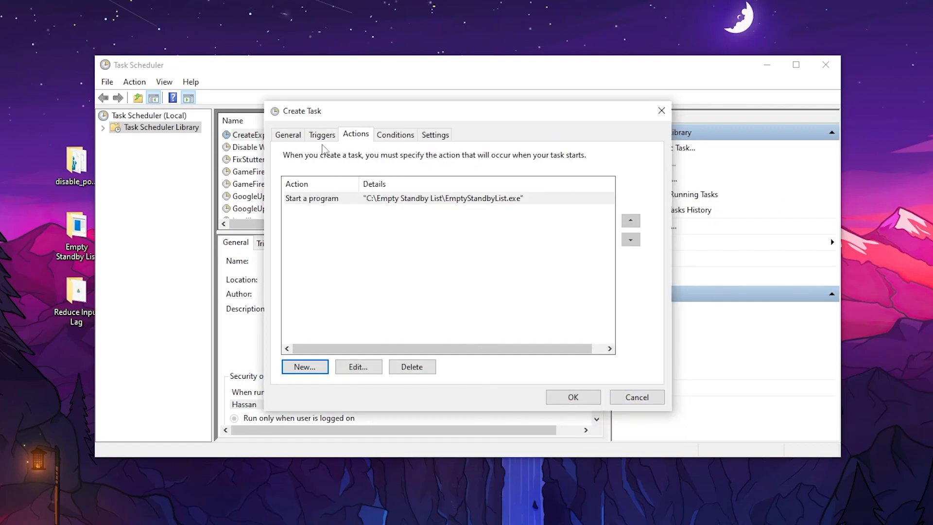
click(287, 134)
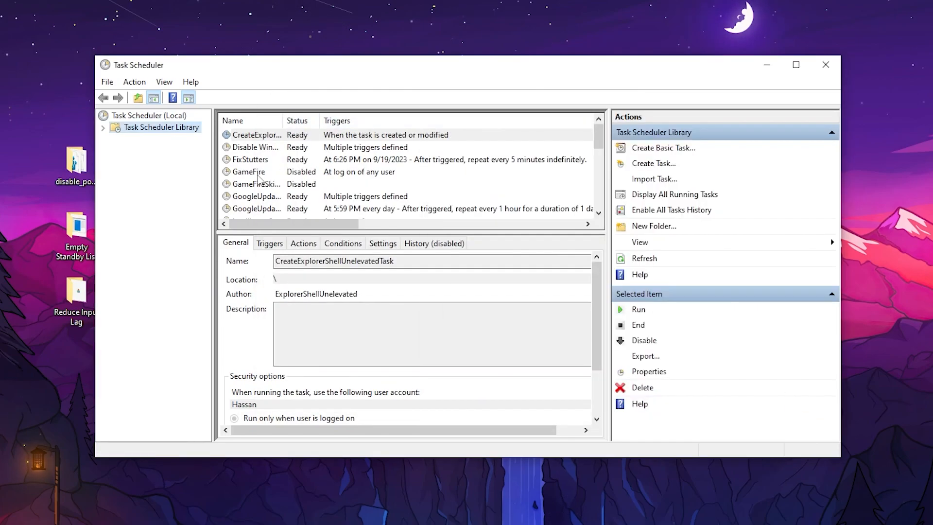
- Close the Task Scheduler window to return to the desktop
click(826, 64)
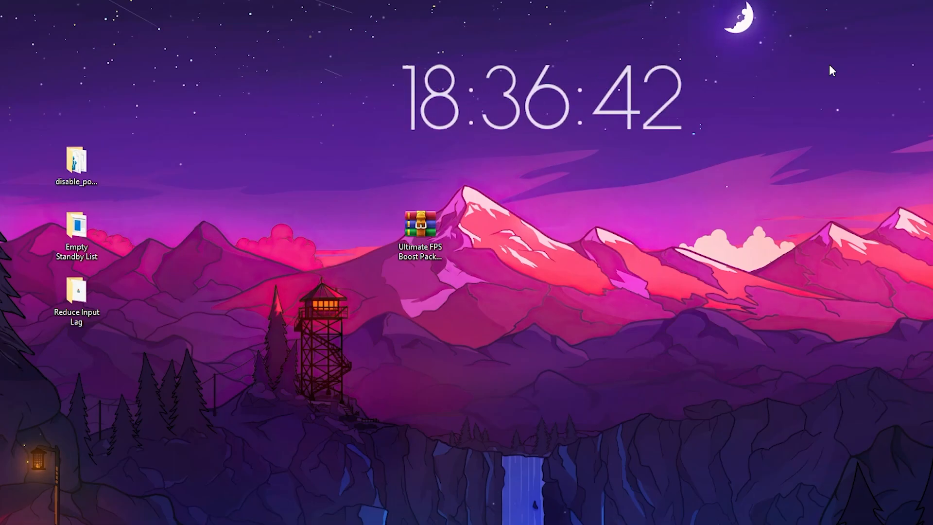
mouse_move(153, 327)
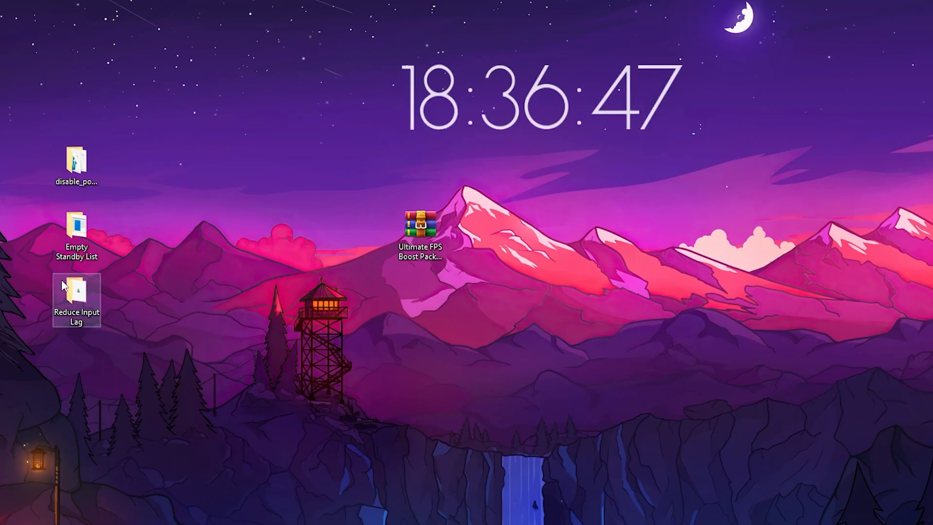
- Merge the Keyboard Optimization .reg from Reduce Input Lag > Mouse & Keyboard Tweaks into the registry
double_click(76, 300)
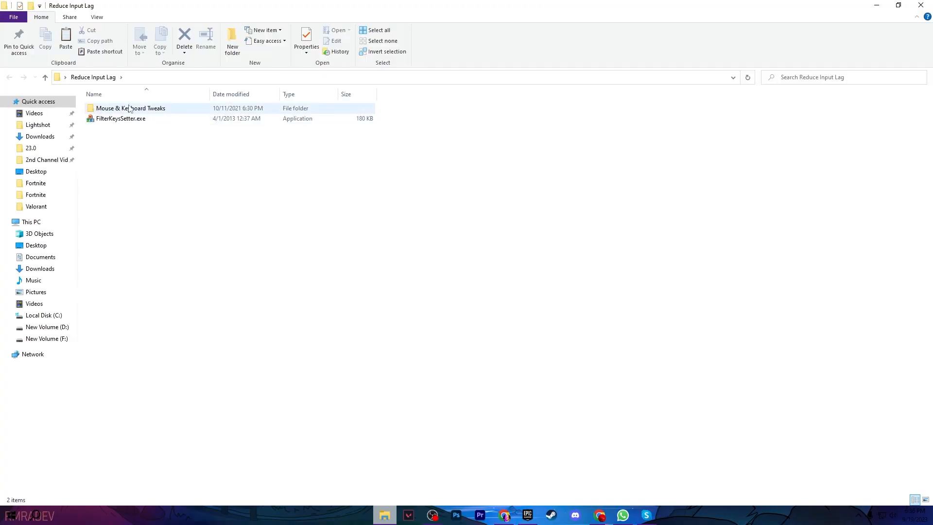
double_click(131, 108)
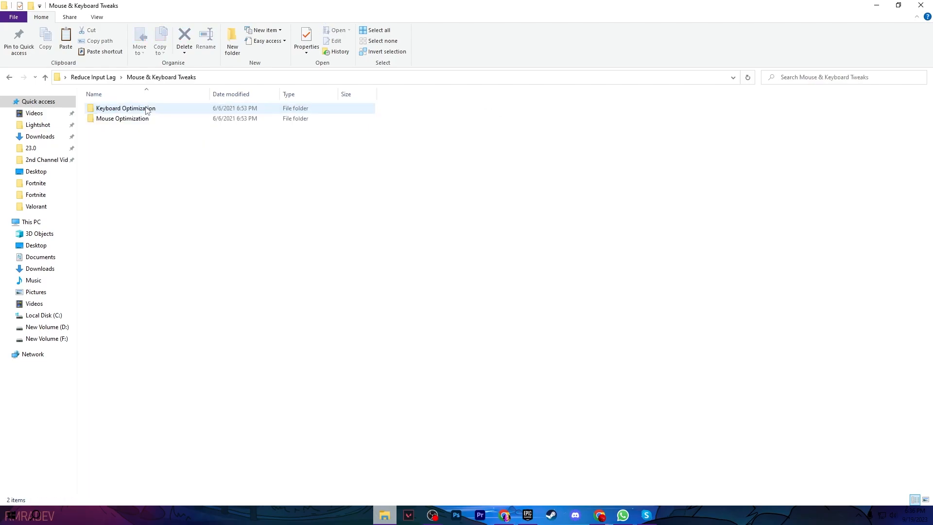
double_click(125, 108)
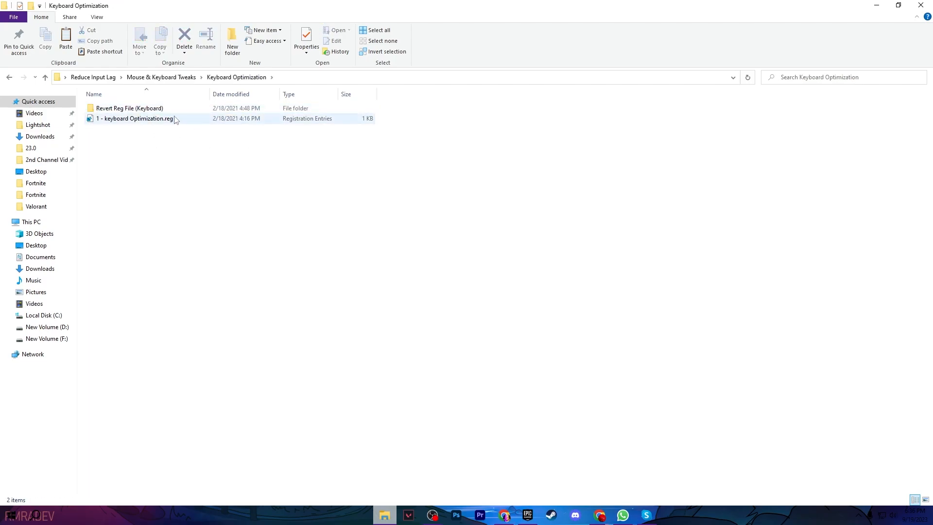
double_click(135, 118)
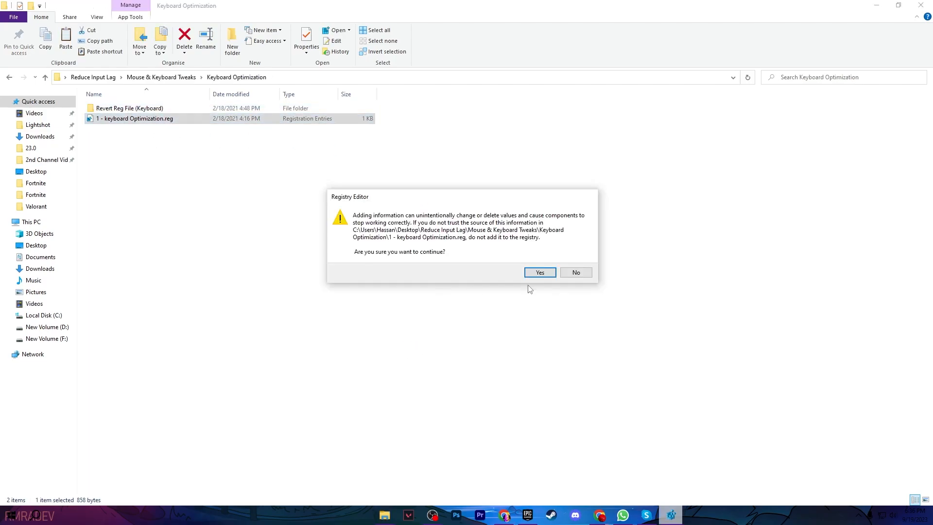
click(539, 273)
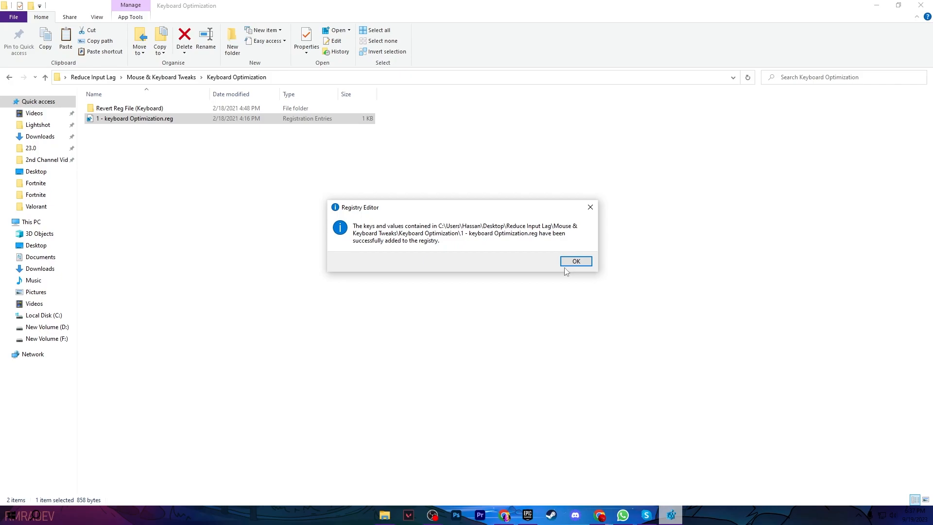
click(575, 261)
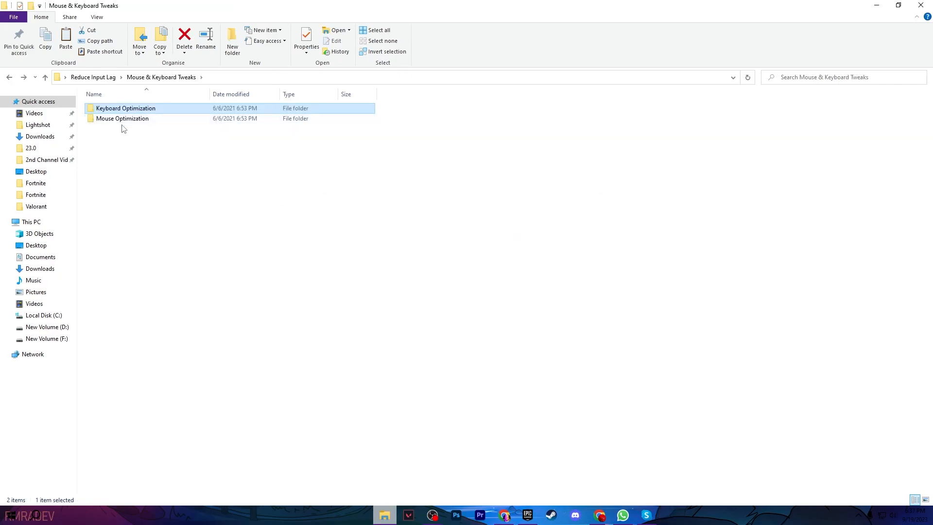
- Merge 1 - Mouse Optimization.reg into the registry, allowing the UAC and Registry Editor prompts
double_click(123, 118)
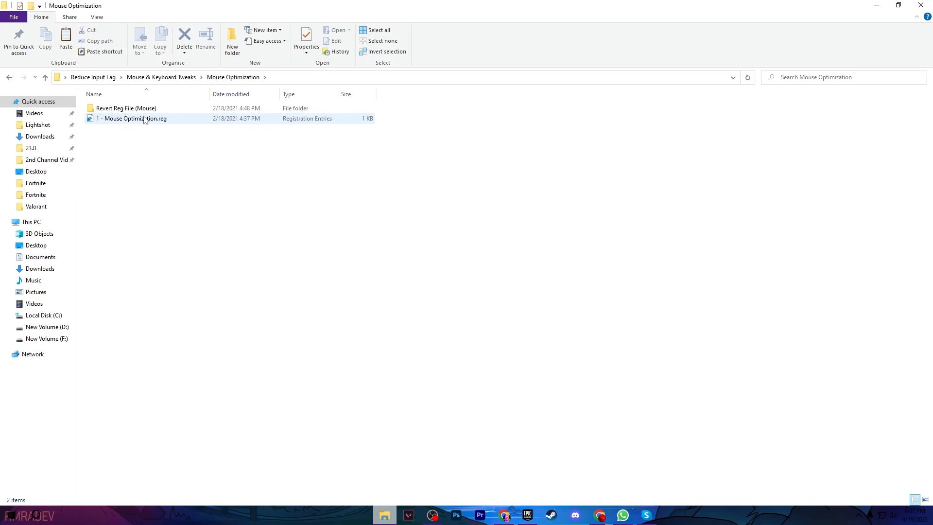
double_click(132, 119)
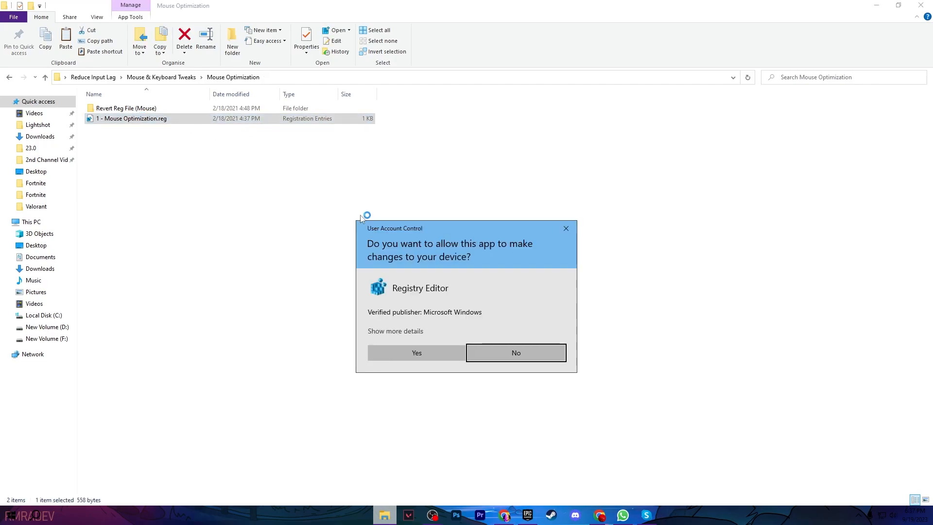
click(416, 352)
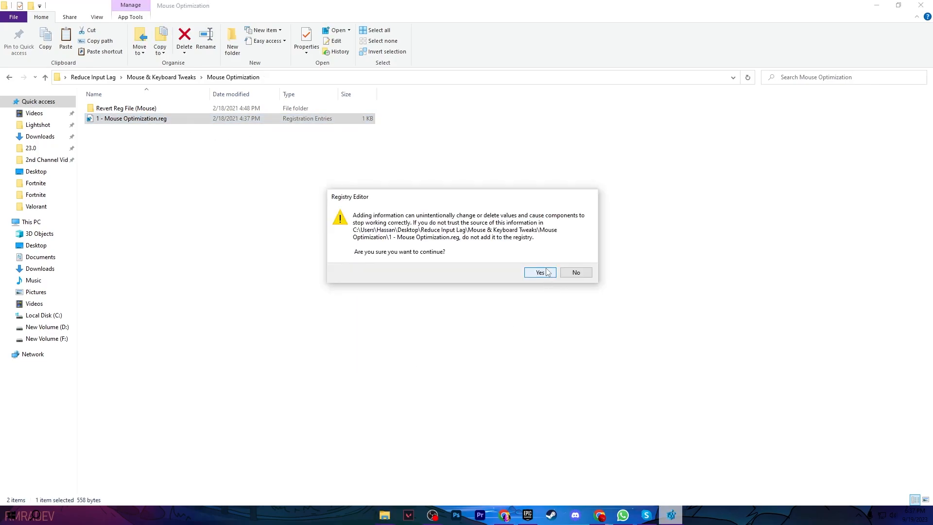
click(538, 272)
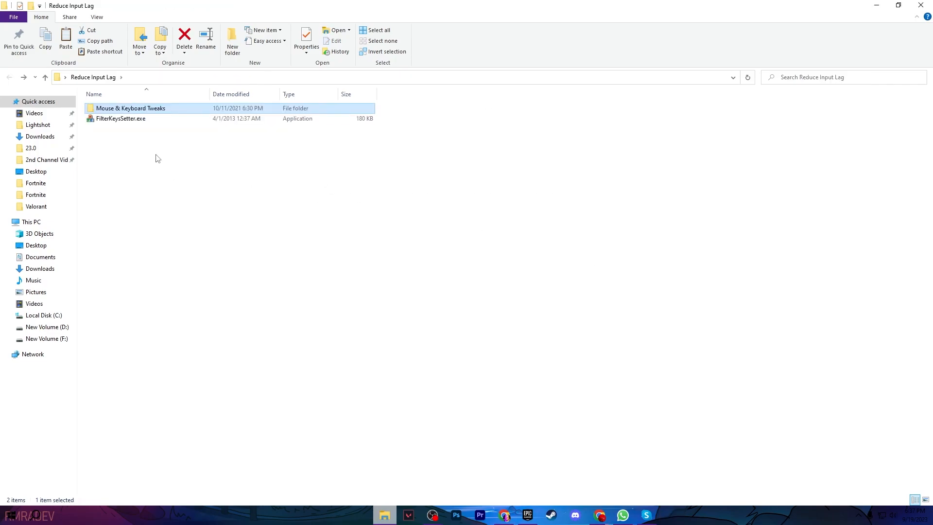
mouse_move(121, 119)
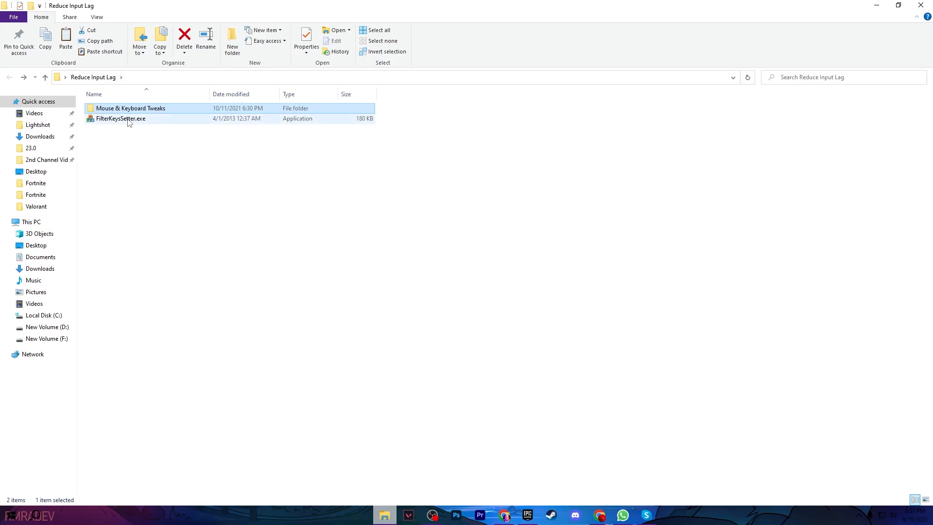
- Run FilterKeysSetter.exe and enable saving applied settings to the registry with 0 / 150 / 25 ms
double_click(120, 119)
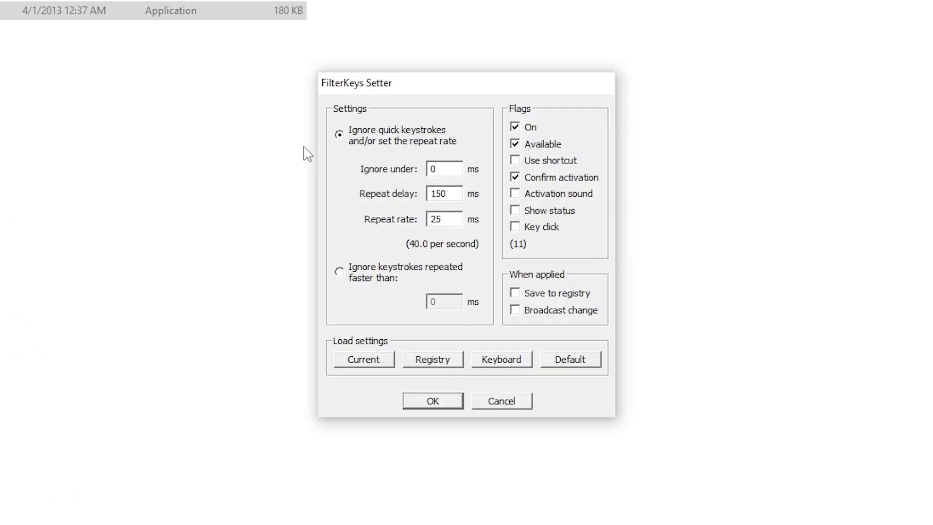
mouse_move(518, 126)
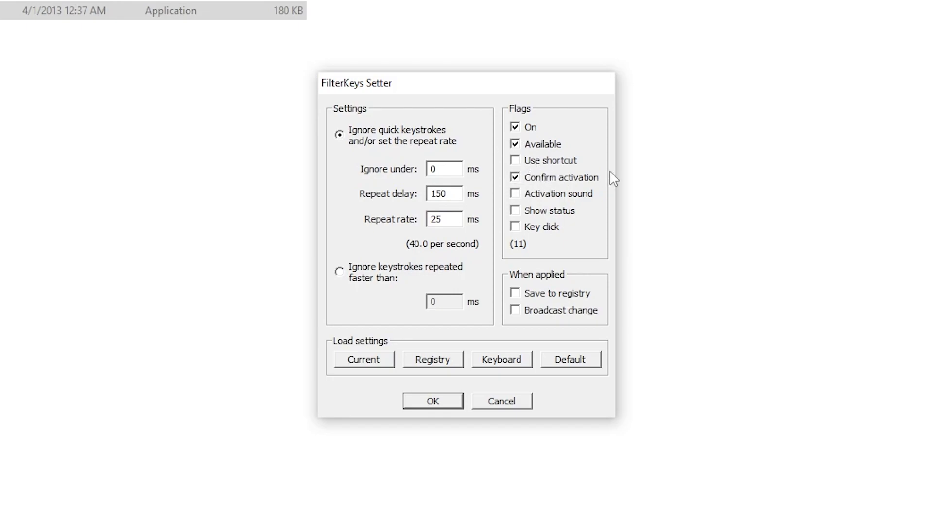
mouse_move(522, 282)
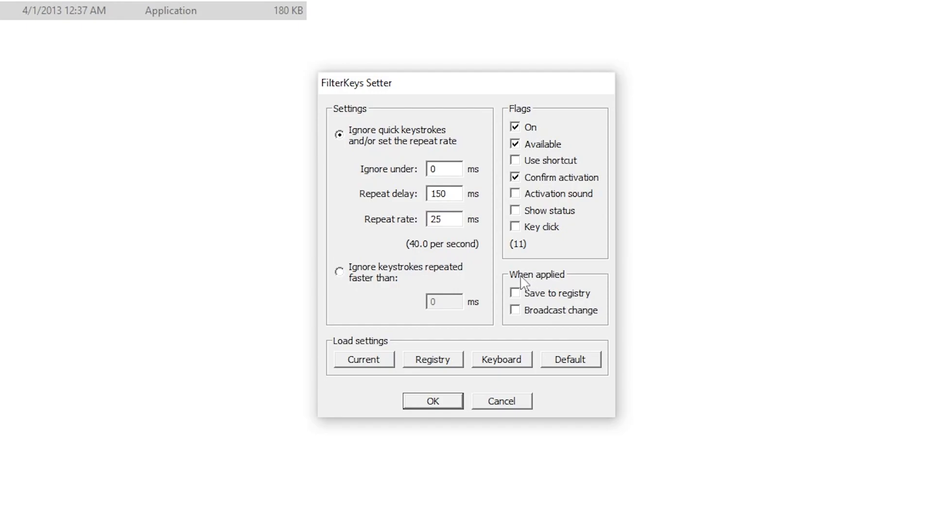
click(515, 292)
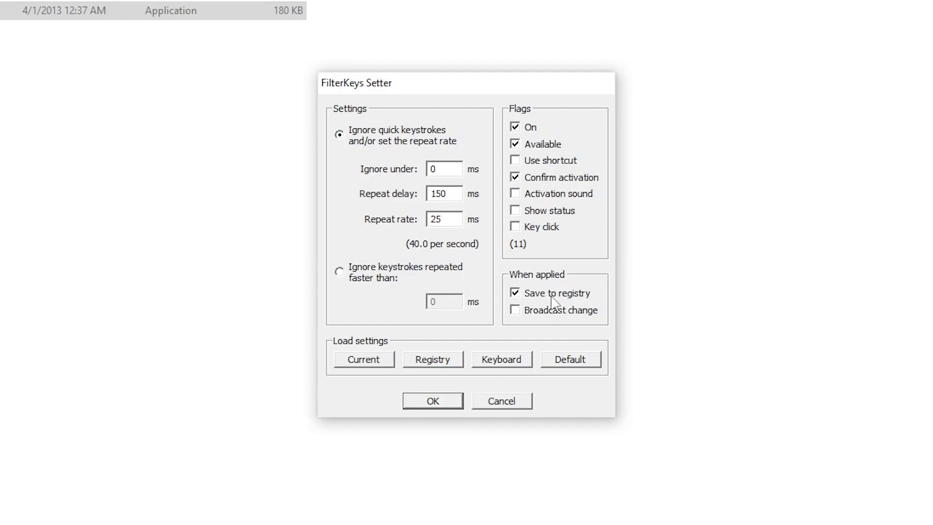
mouse_move(359, 144)
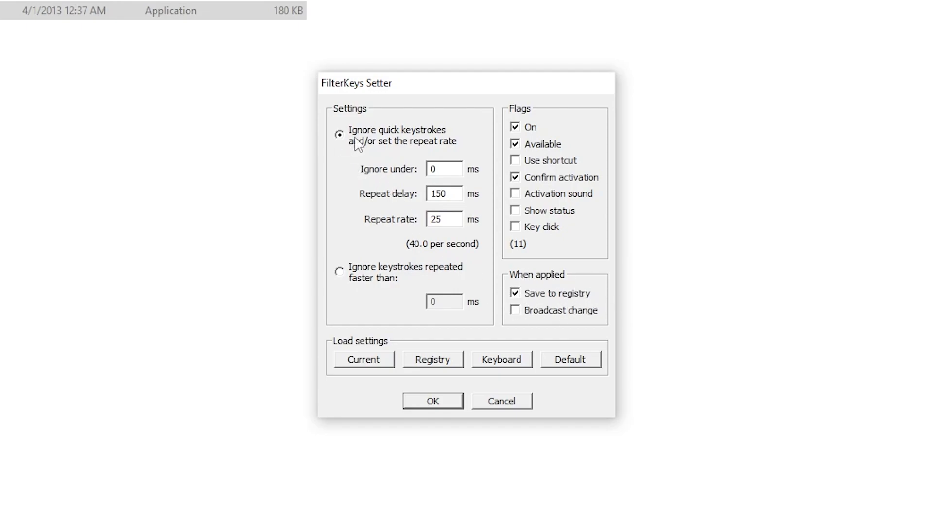
mouse_move(410, 178)
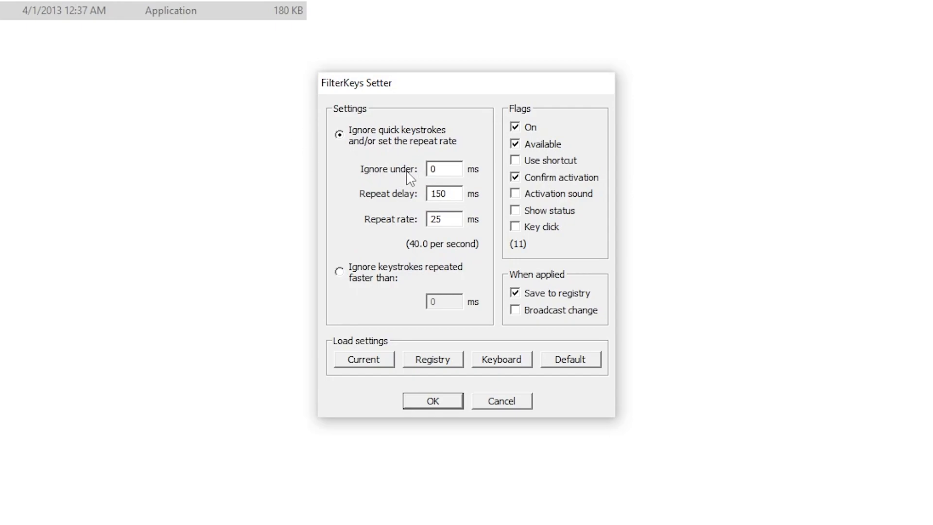
mouse_move(395, 205)
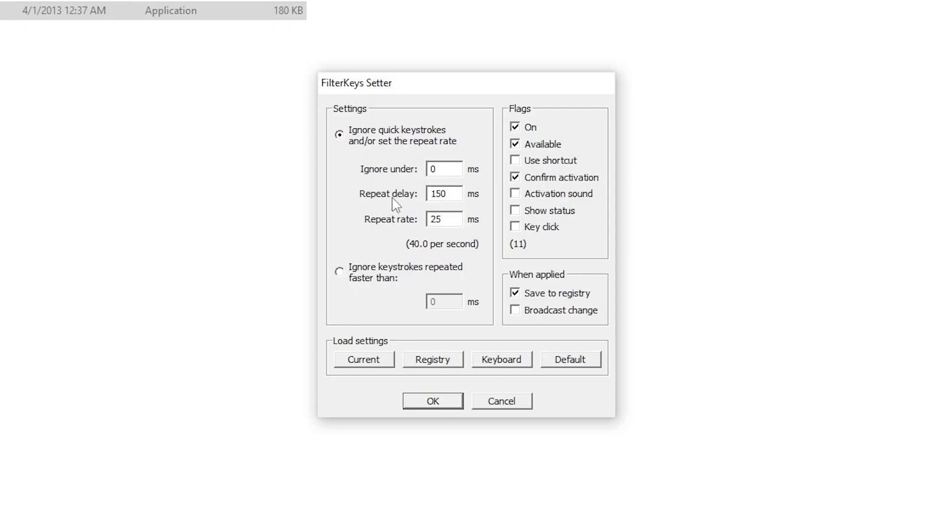
mouse_move(421, 223)
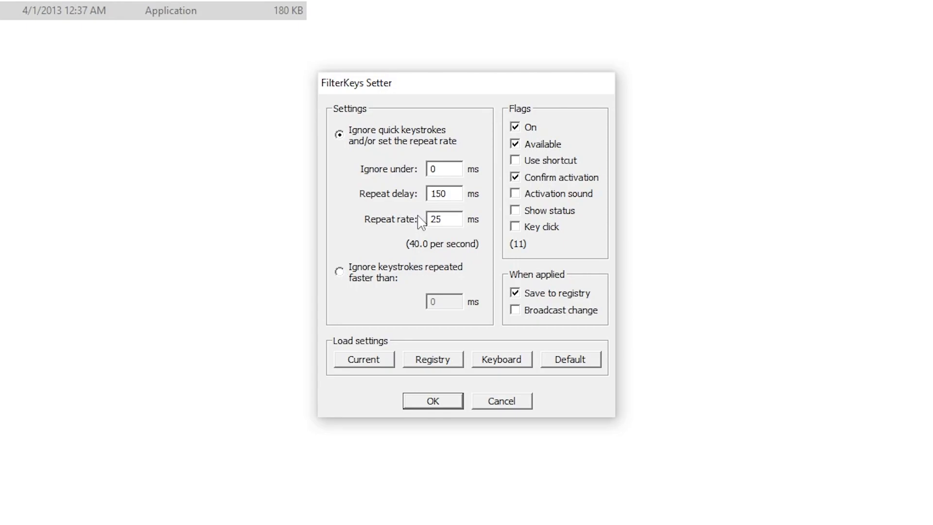
mouse_move(467, 247)
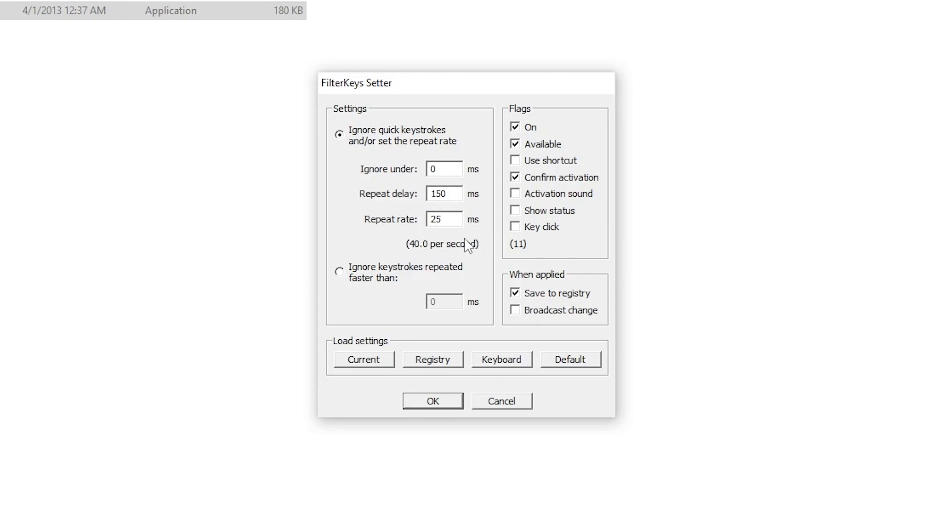